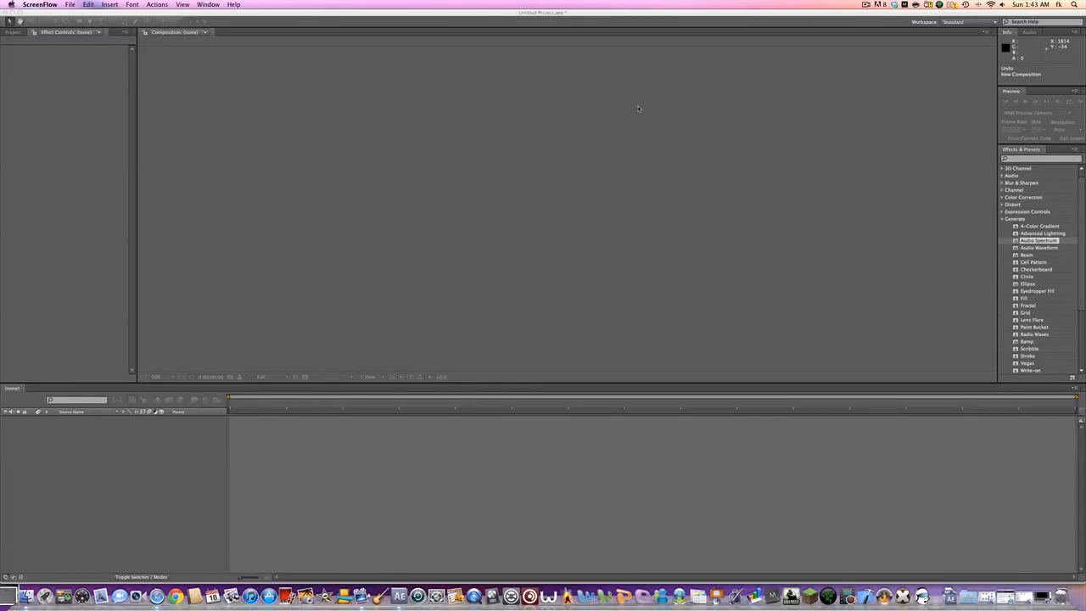
Play the Retrofire video so its blue audio spectrum wave is visible as reference.
left_click(156, 597)
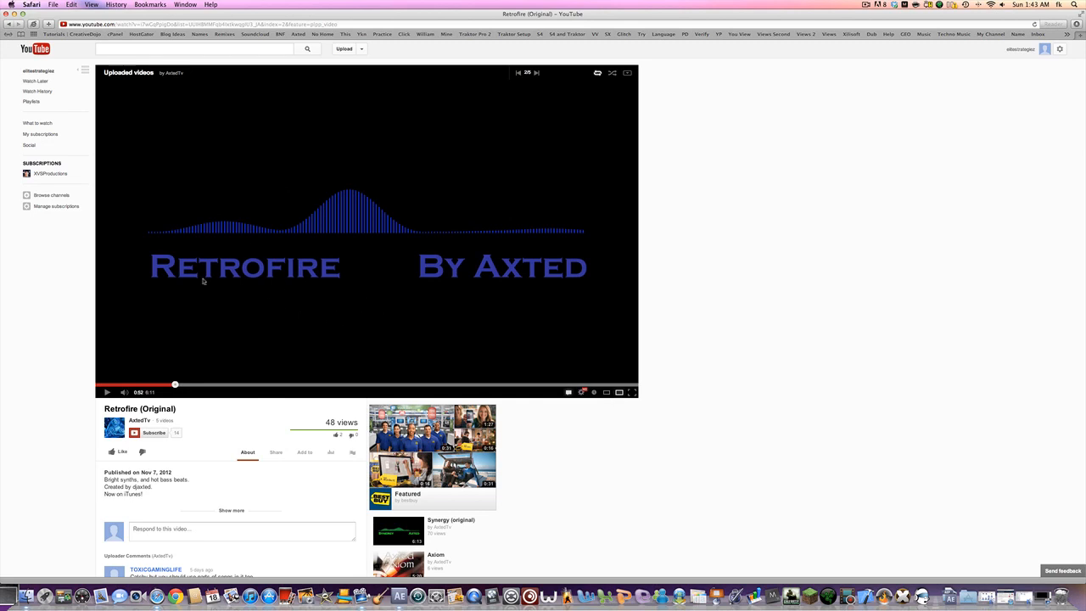
mouse_move(296, 255)
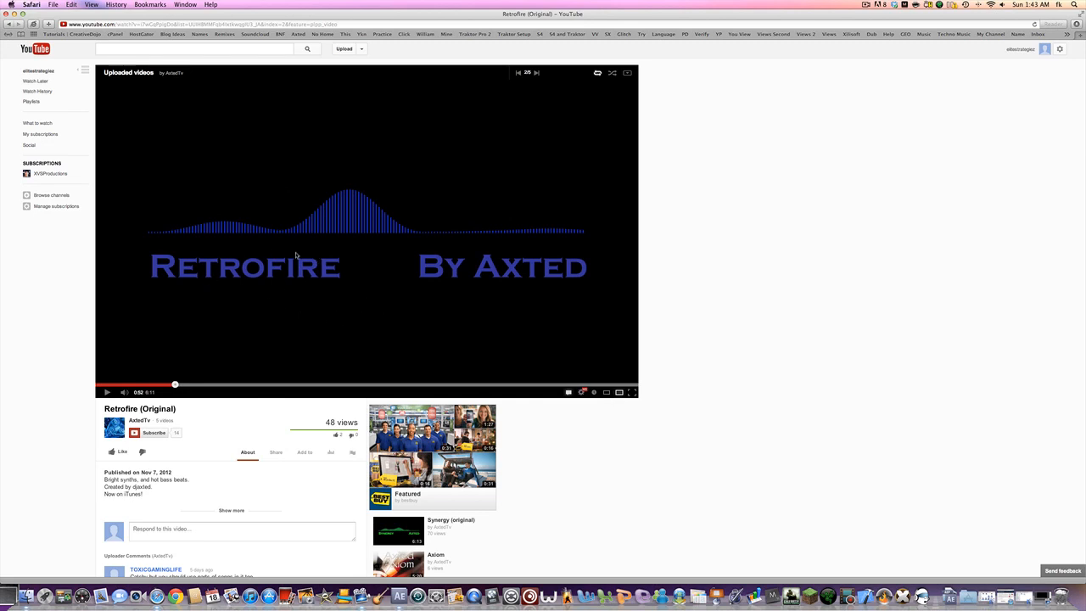
mouse_move(324, 265)
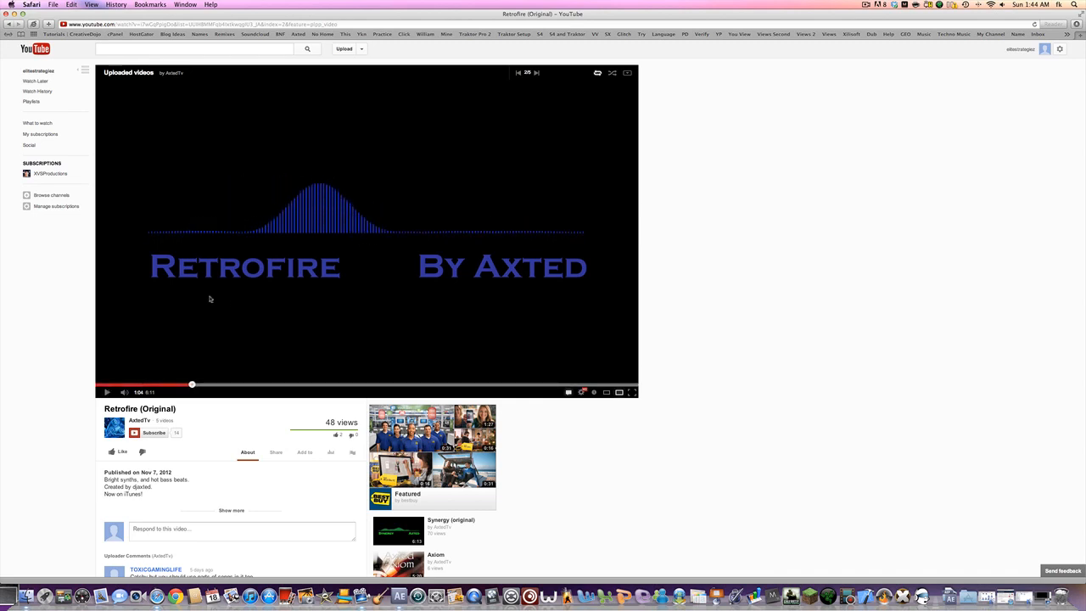
mouse_move(356, 268)
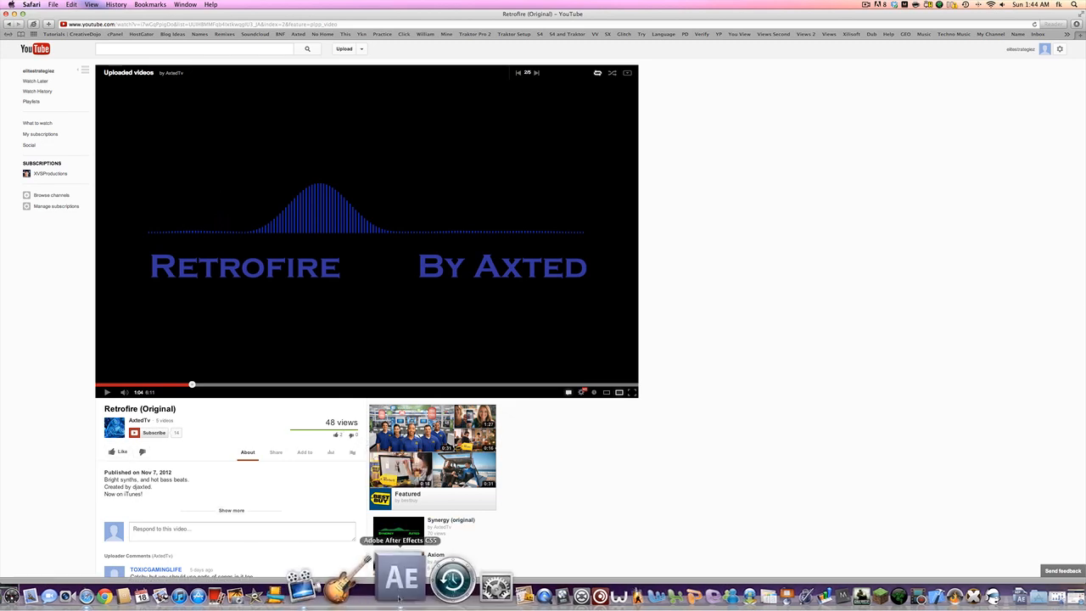
Return to After Effects and start a new project, discarding the old untitled one.
left_click(402, 575)
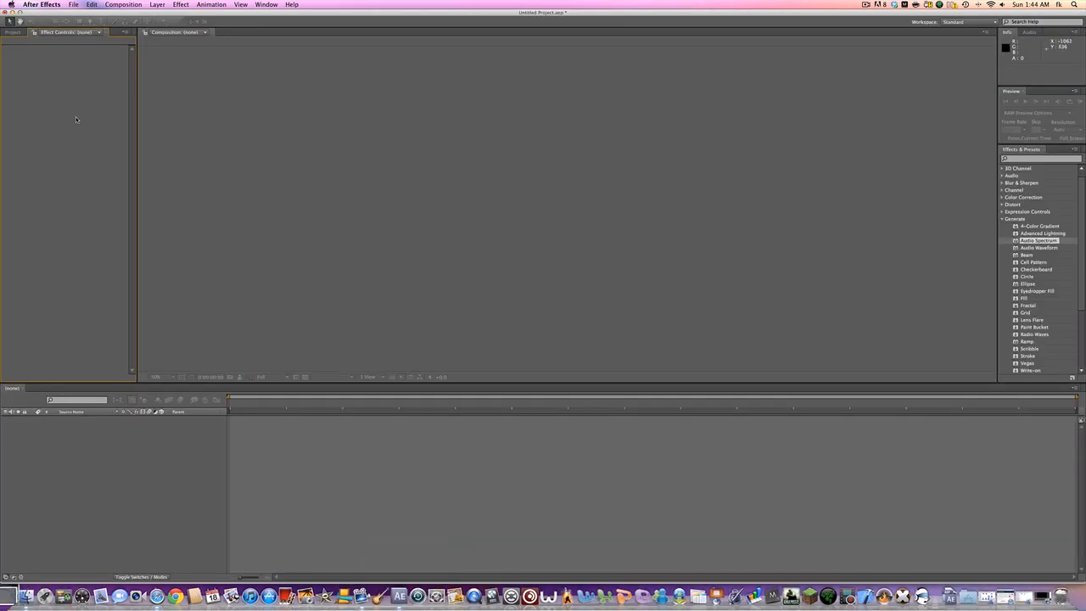
mouse_move(46, 71)
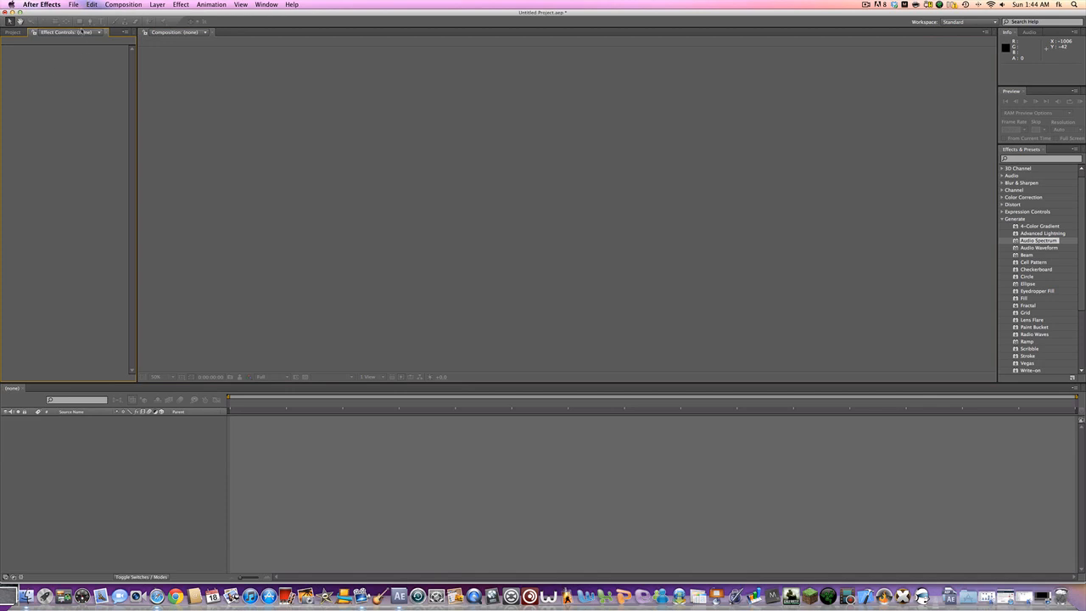
left_click(75, 7)
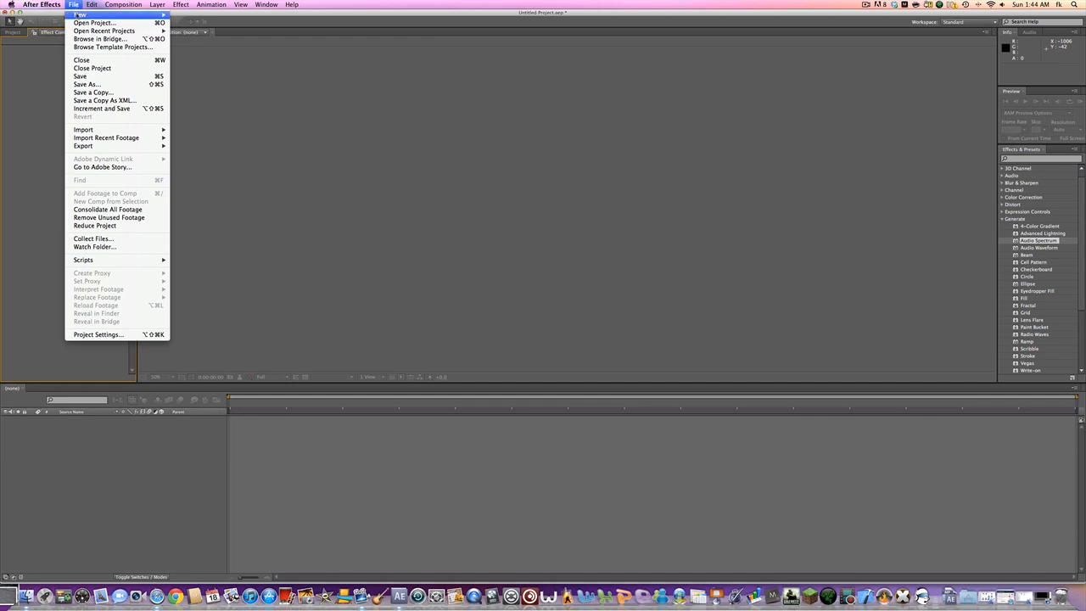
left_click(71, 61)
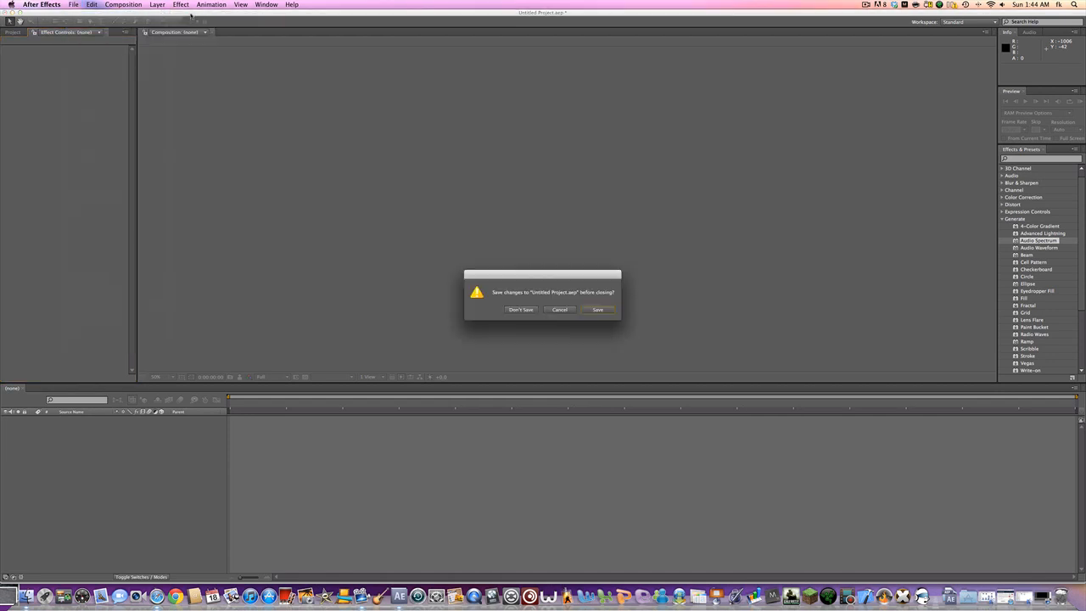
left_click(519, 309)
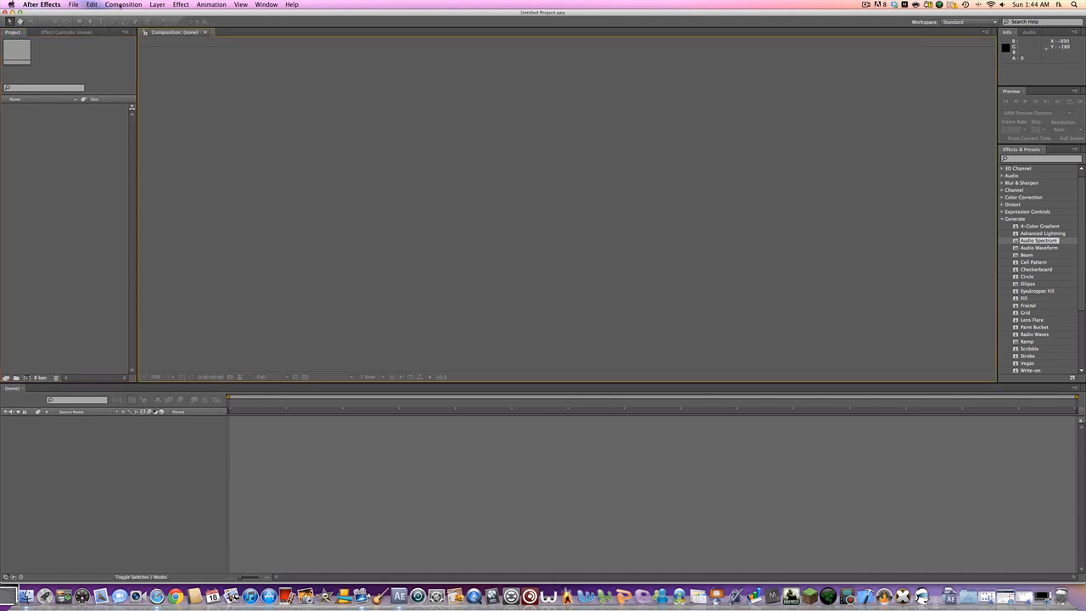
Create a new HDTV composition named Monstercat with a black background.
left_click(122, 7)
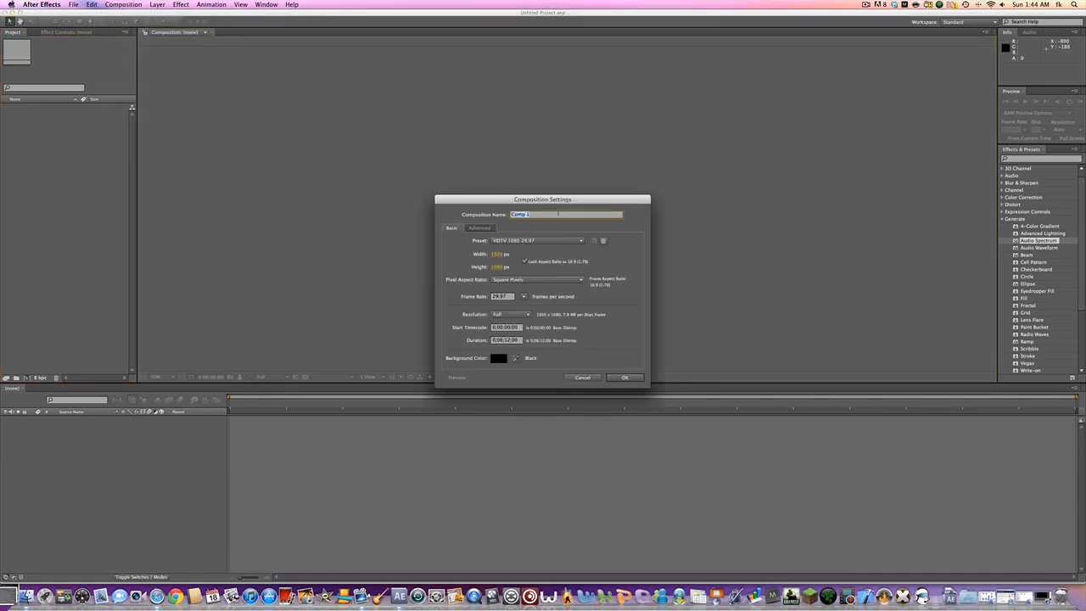
type("Monster")
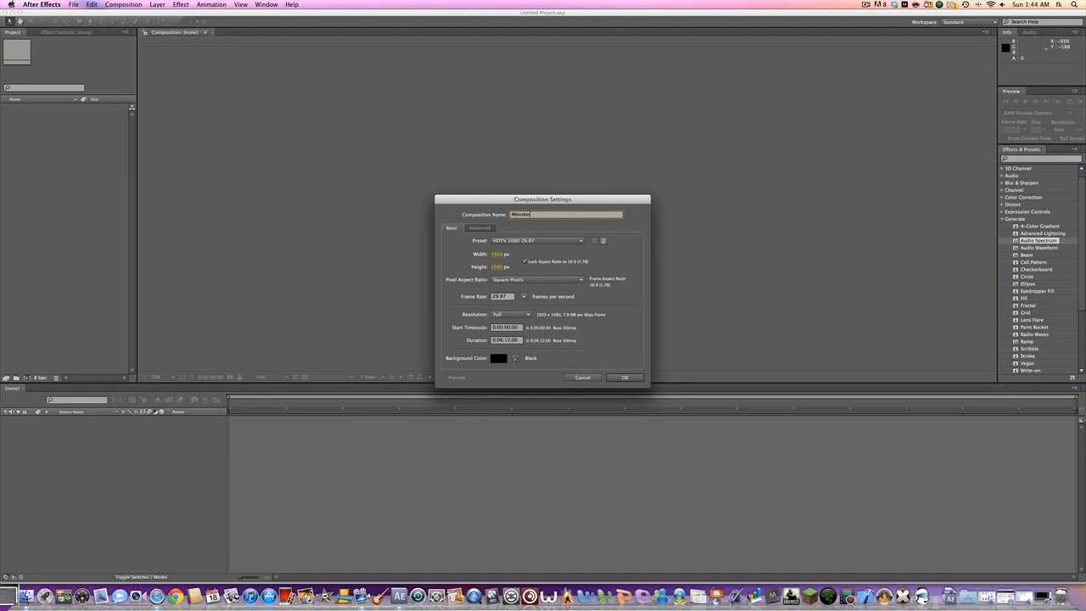
type("cat")
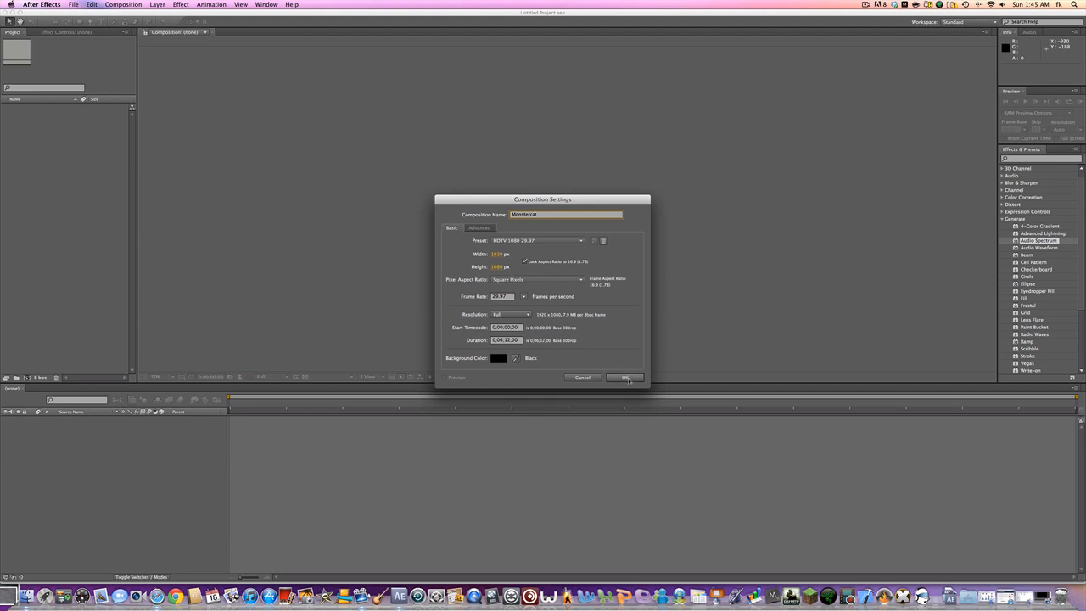
left_click(624, 376)
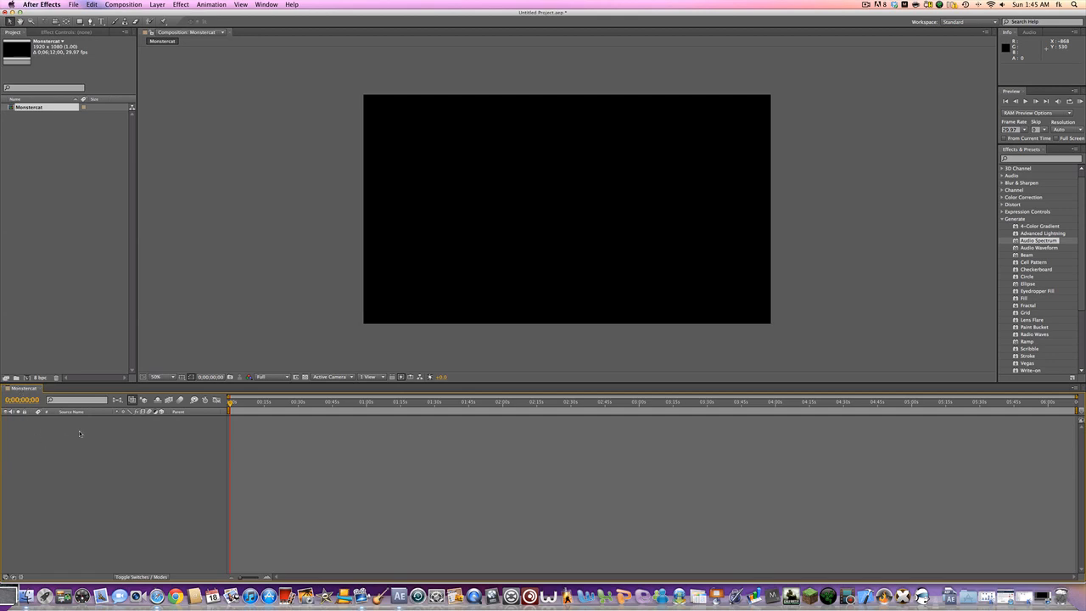
Add a new Black Solid 1 layer filling the Monstercat composition.
right_click(79, 434)
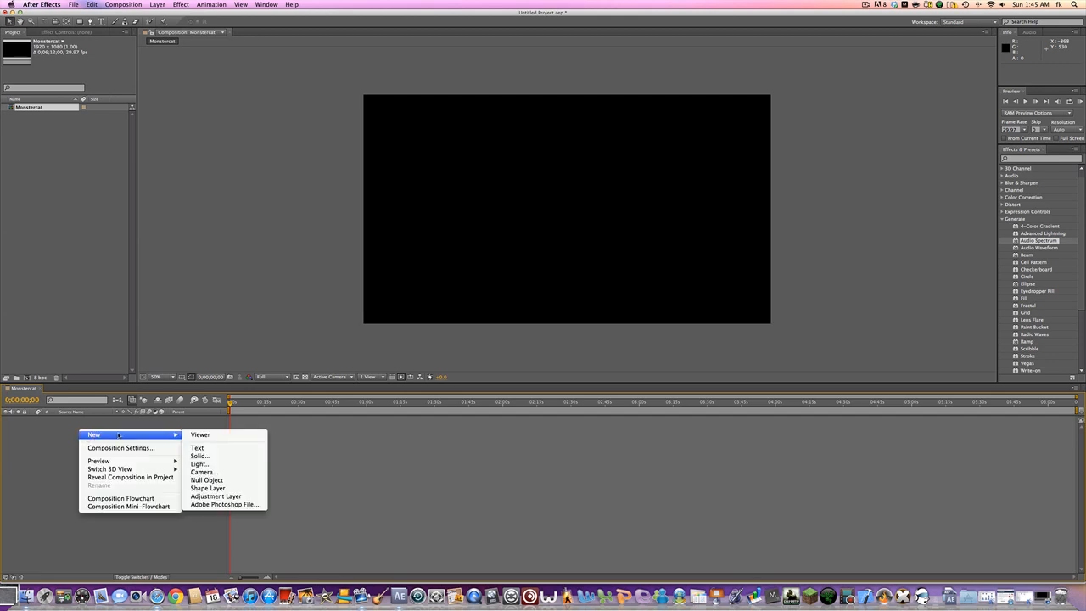
mouse_move(200, 454)
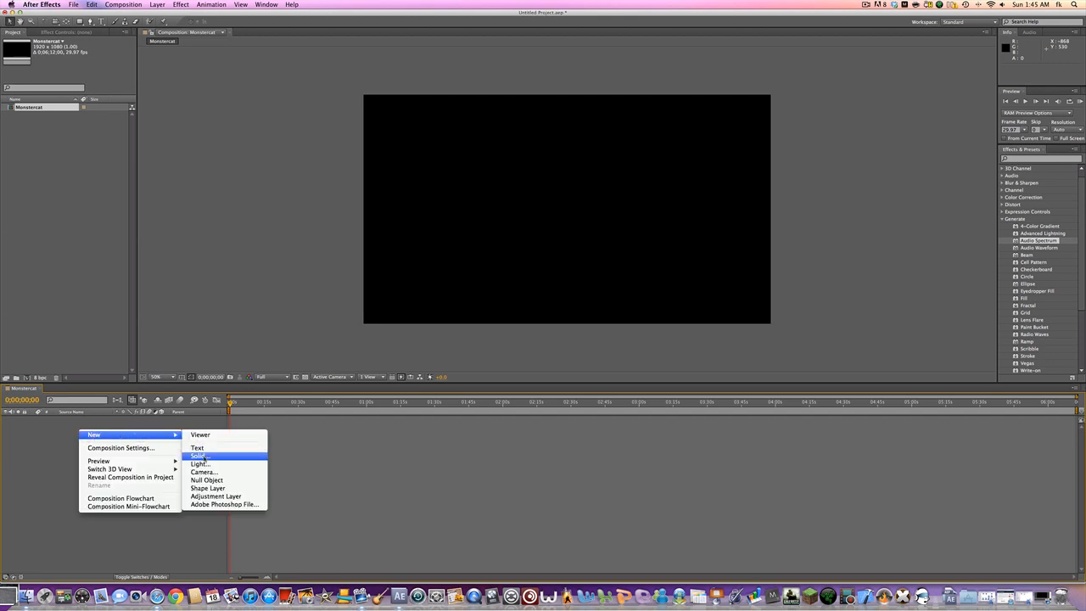
left_click(198, 455)
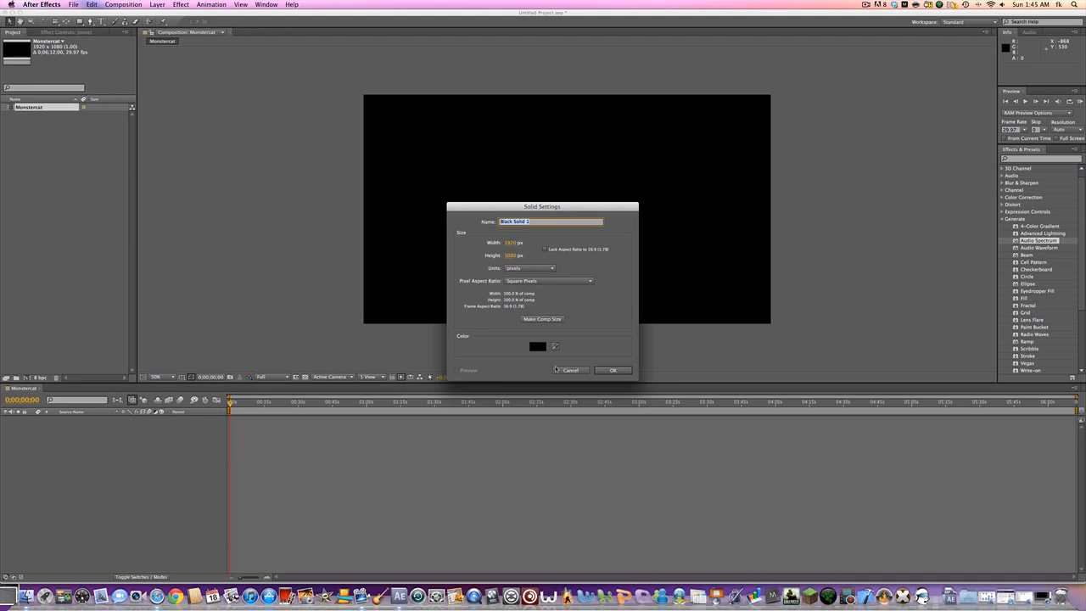
left_click(613, 369)
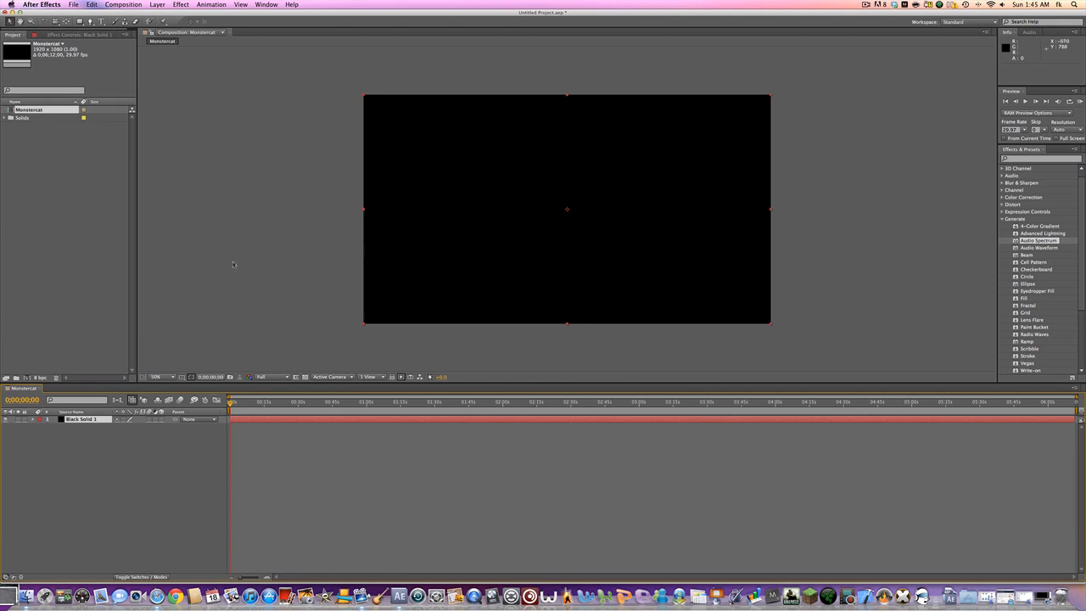
mouse_move(333, 285)
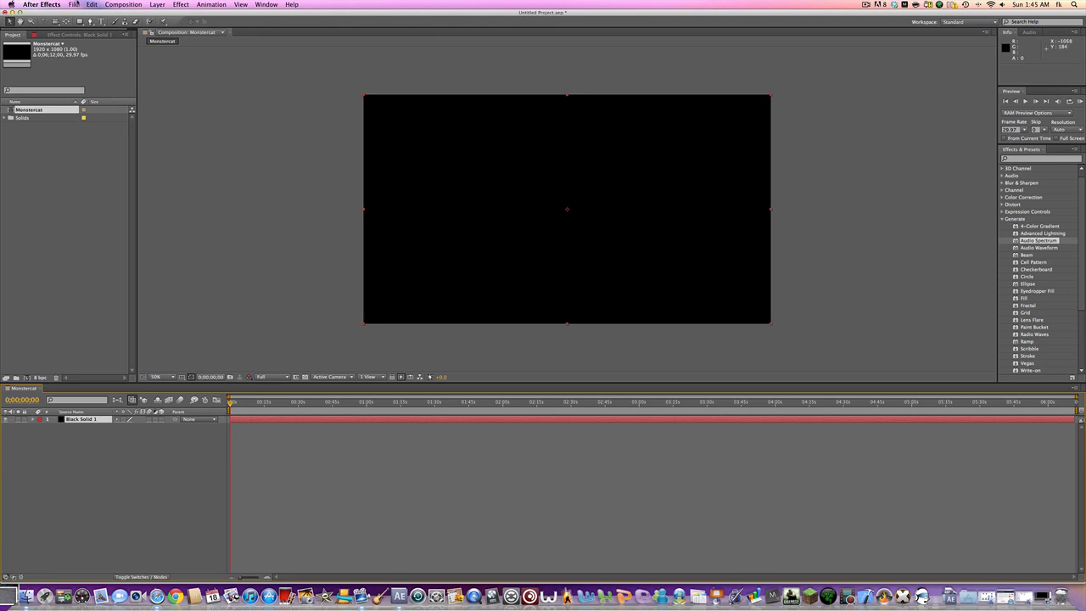
Import the song's WAV file from Downloads and place it beneath the black solid.
left_click(78, 7)
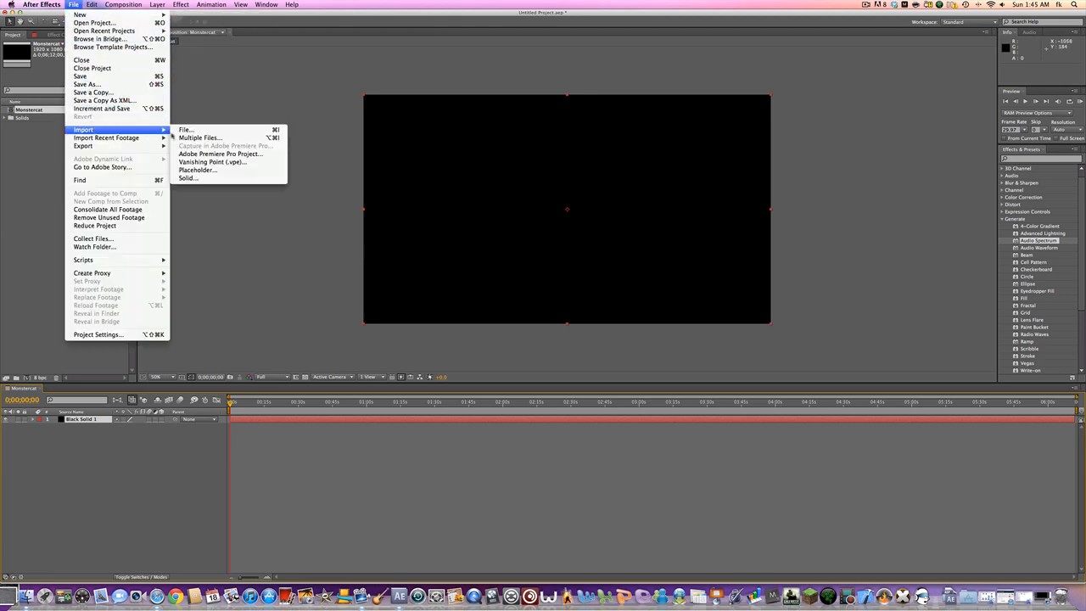
left_click(187, 129)
type("retrofire")
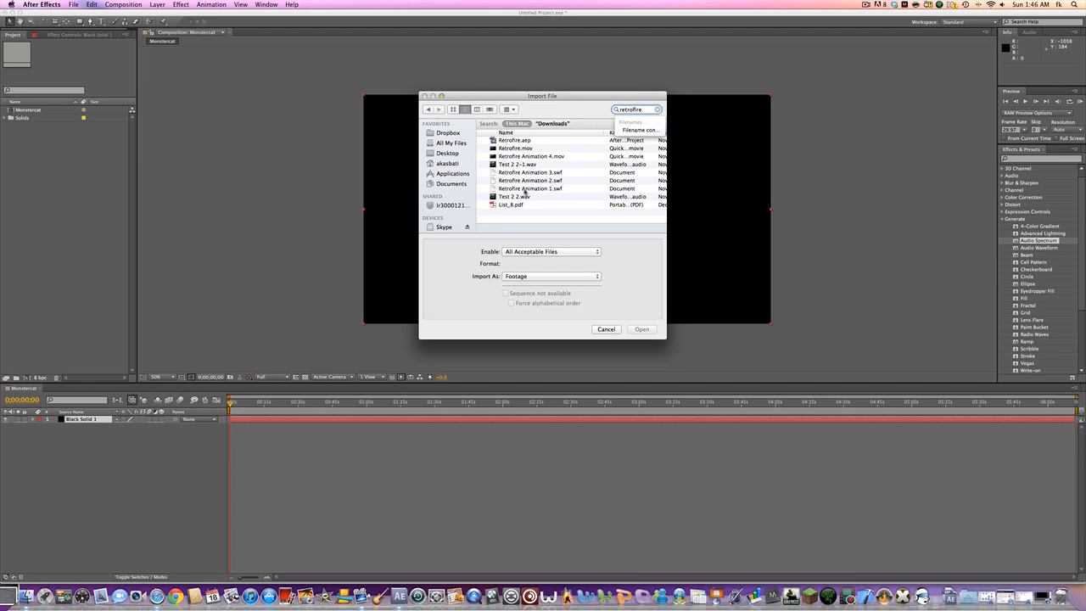
left_click(514, 197)
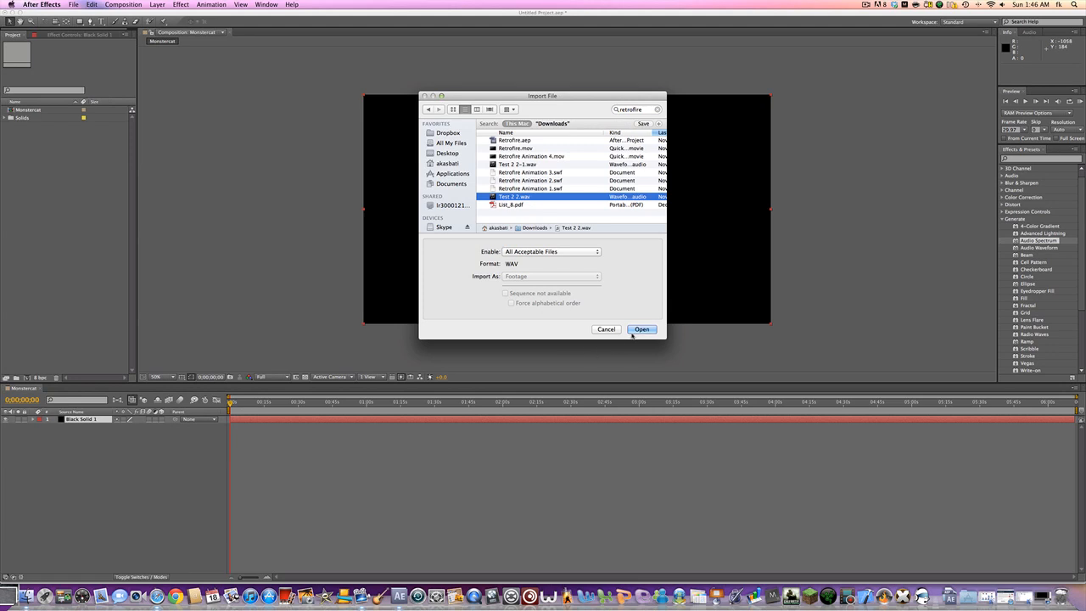
left_click(642, 329)
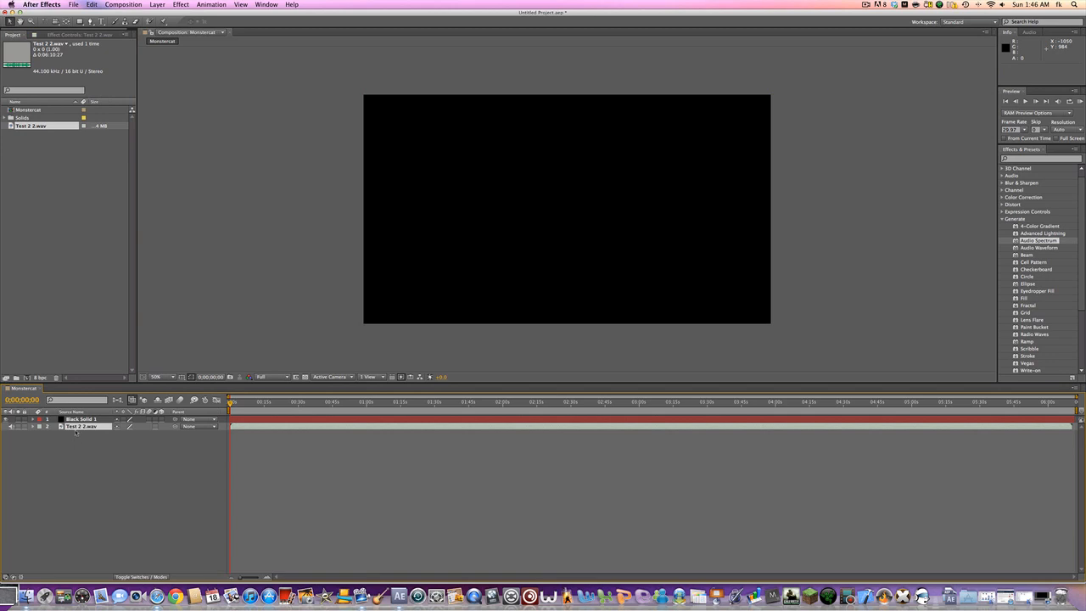
Apply the Generate > Audio Spectrum effect to Black Solid 1 and review its Effect Controls.
left_click(76, 417)
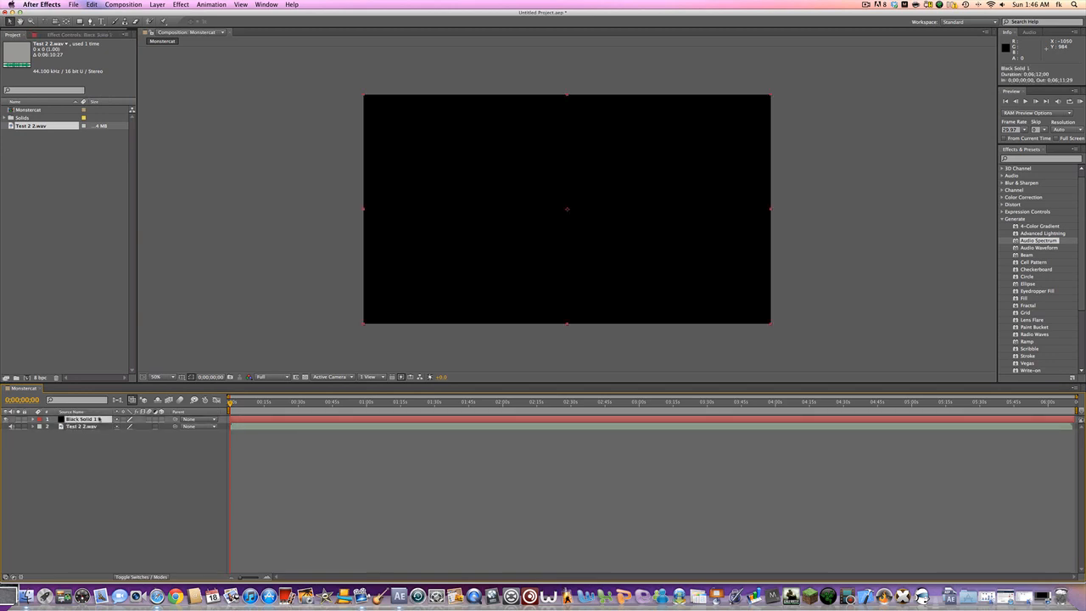
mouse_move(945, 224)
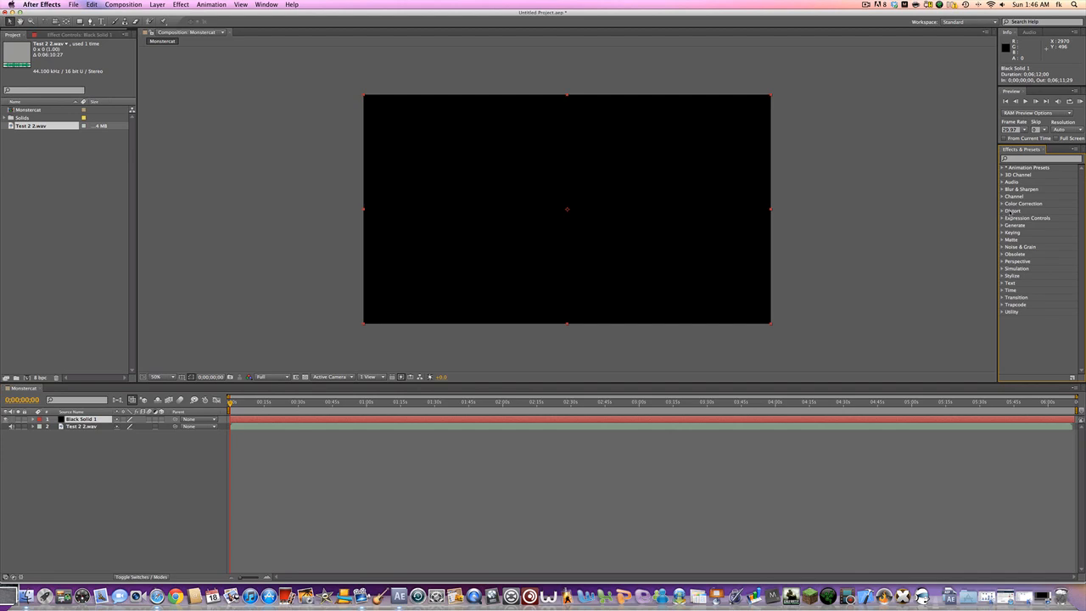
left_click(1001, 217)
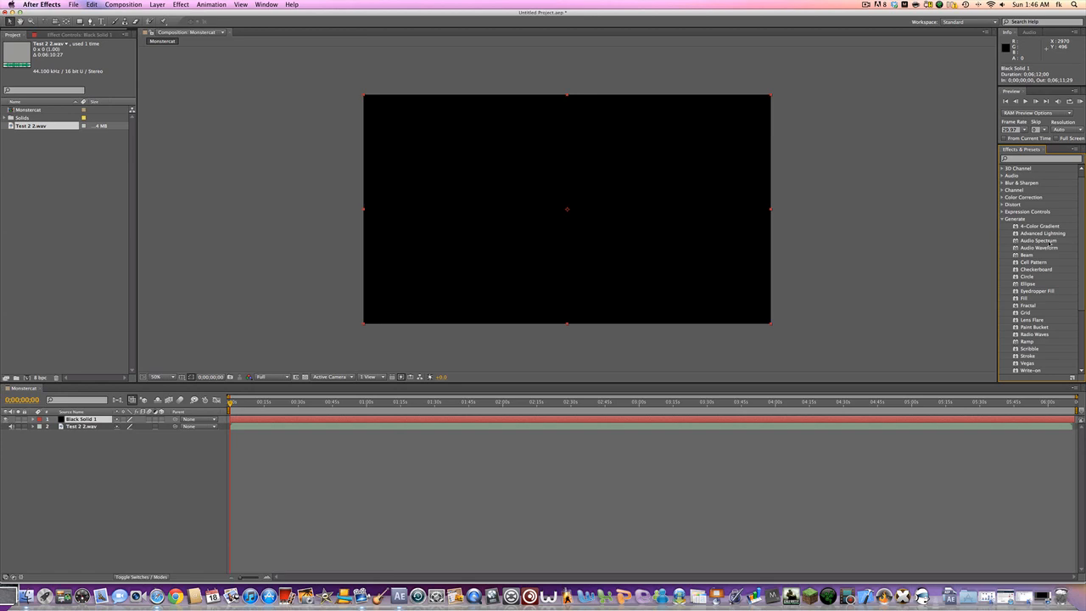
left_click_drag(1038, 241, 611, 220)
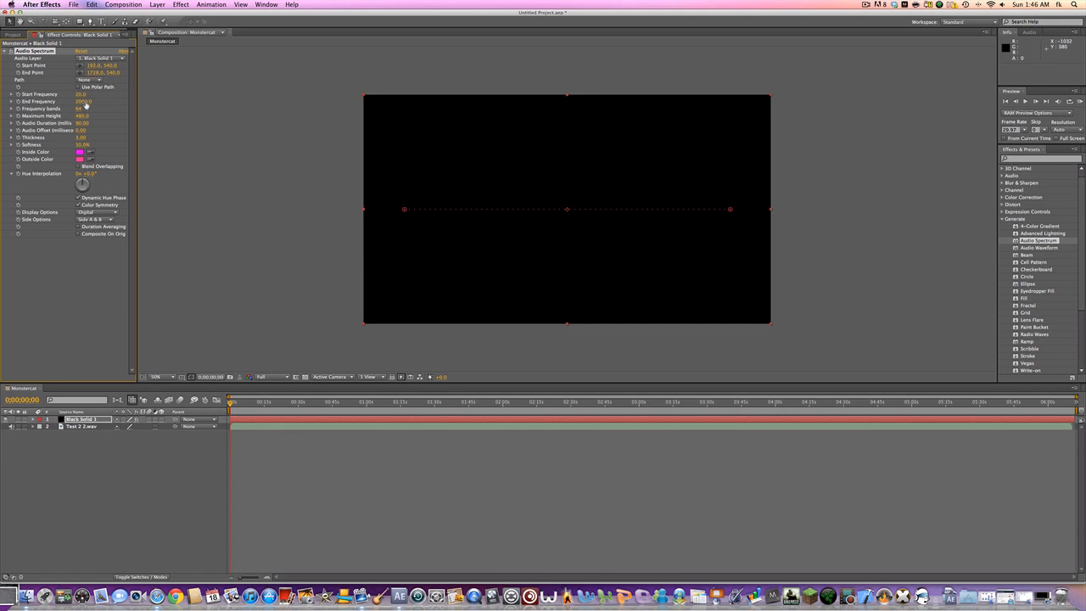
double_click(84, 102)
type("150")
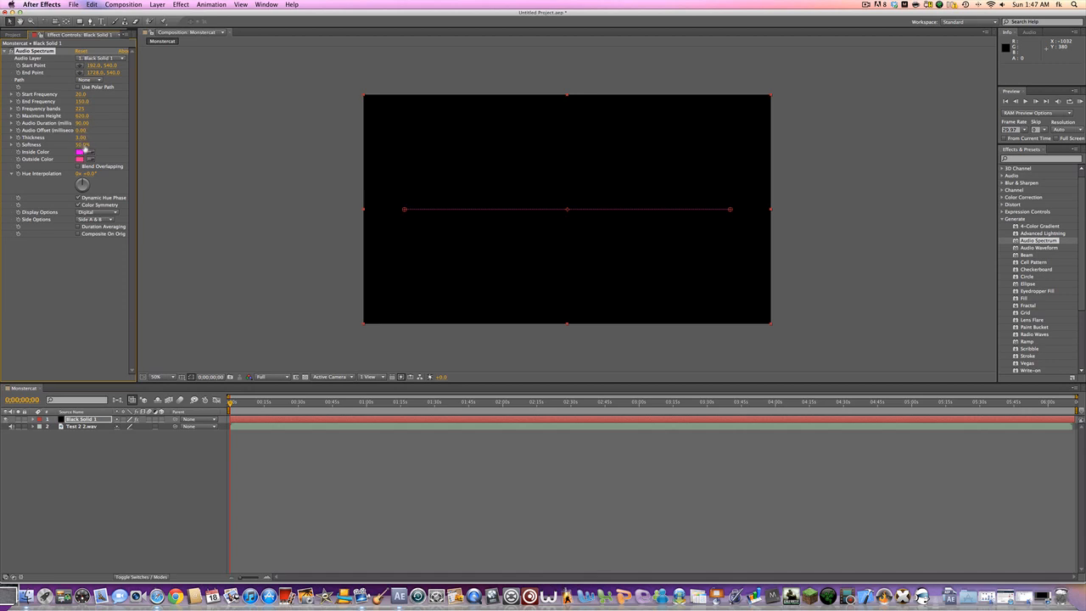
left_click(81, 146)
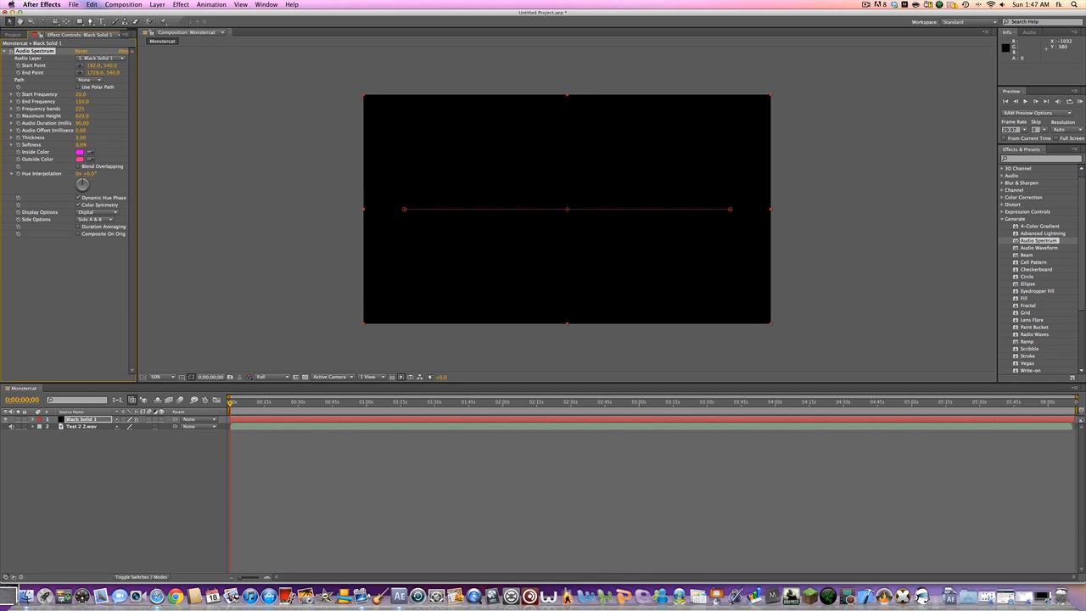
Set the Audio Spectrum's Inside Color and Outside Color swatches to purple.
left_click(78, 150)
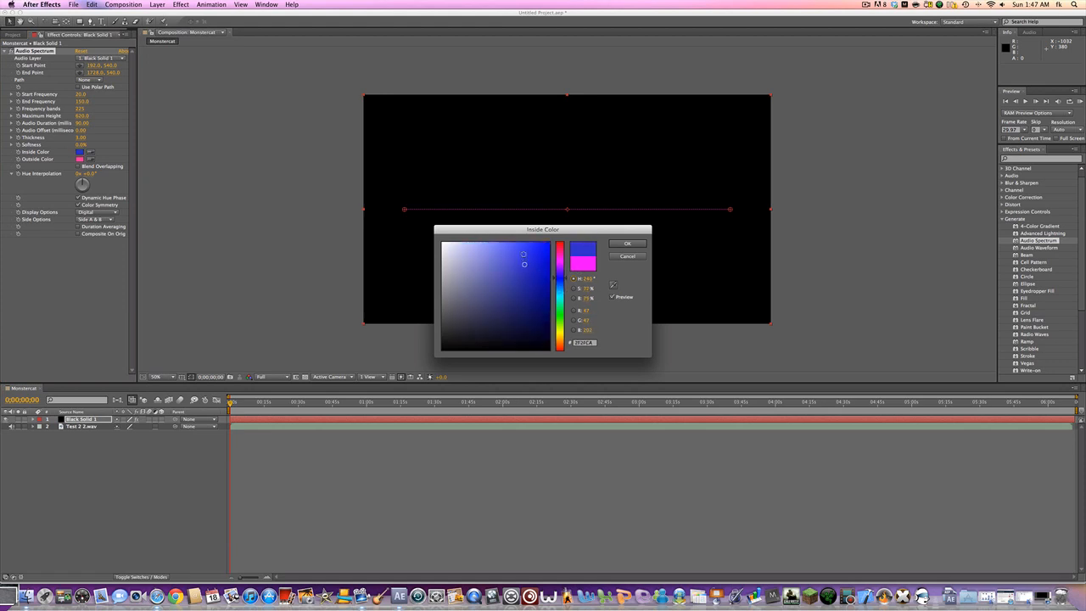
left_click(626, 244)
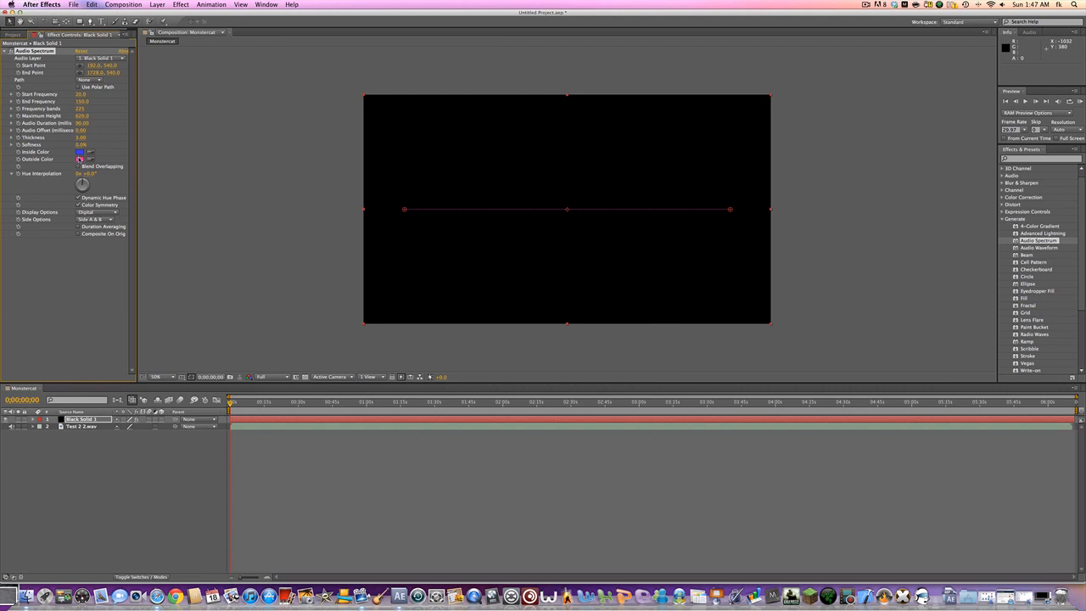
left_click(79, 160)
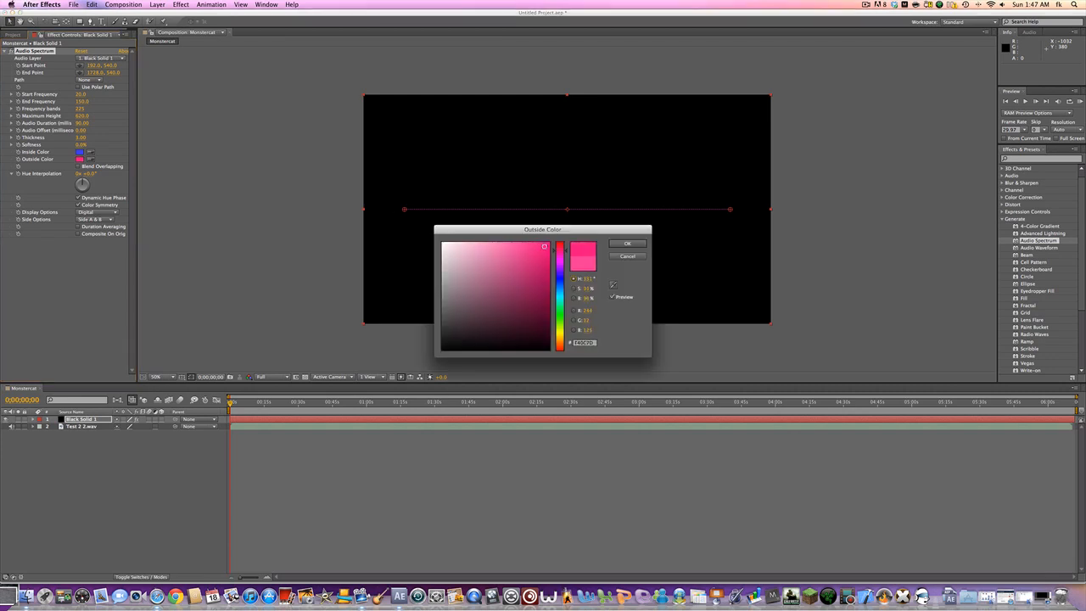
left_click(626, 244)
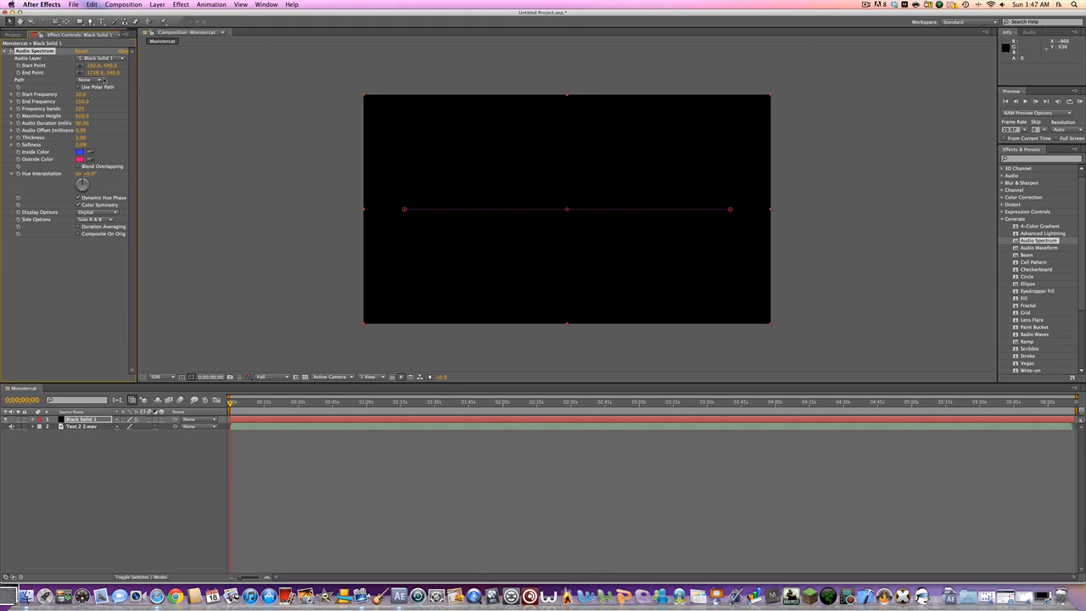
Set the Audio Spectrum's Audio Layer to the imported song track.
left_click(103, 58)
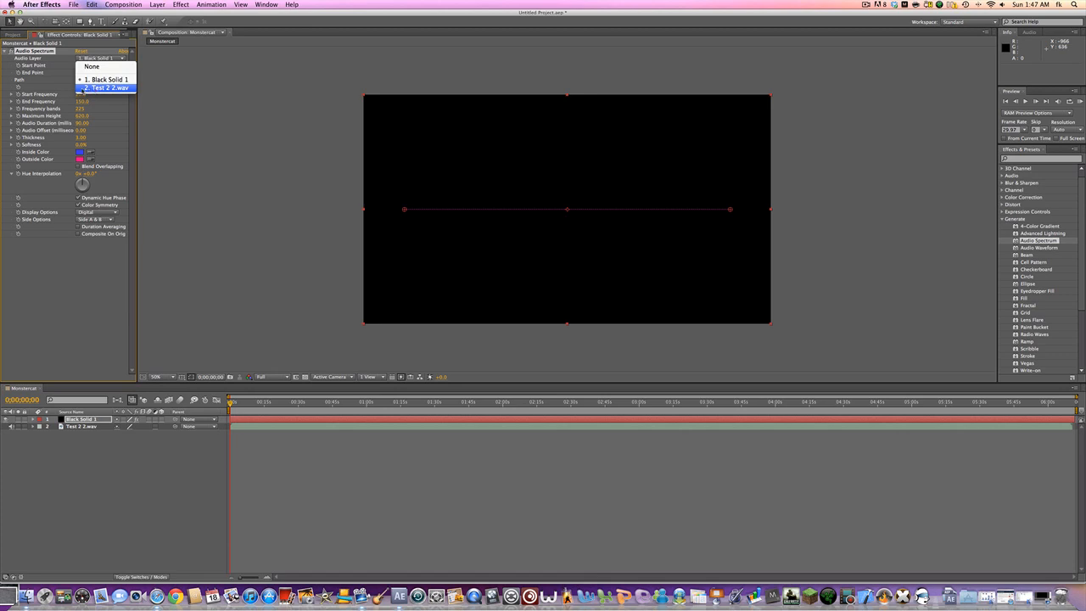
left_click(105, 88)
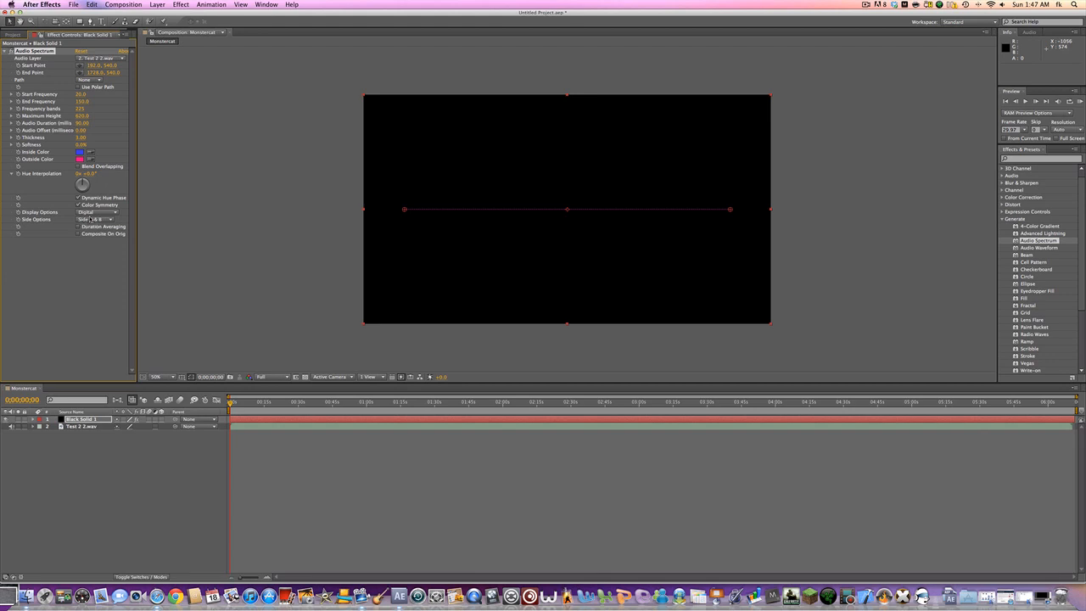
Set the Audio Spectrum's Side Options to Side A so it draws on one side only.
left_click(95, 219)
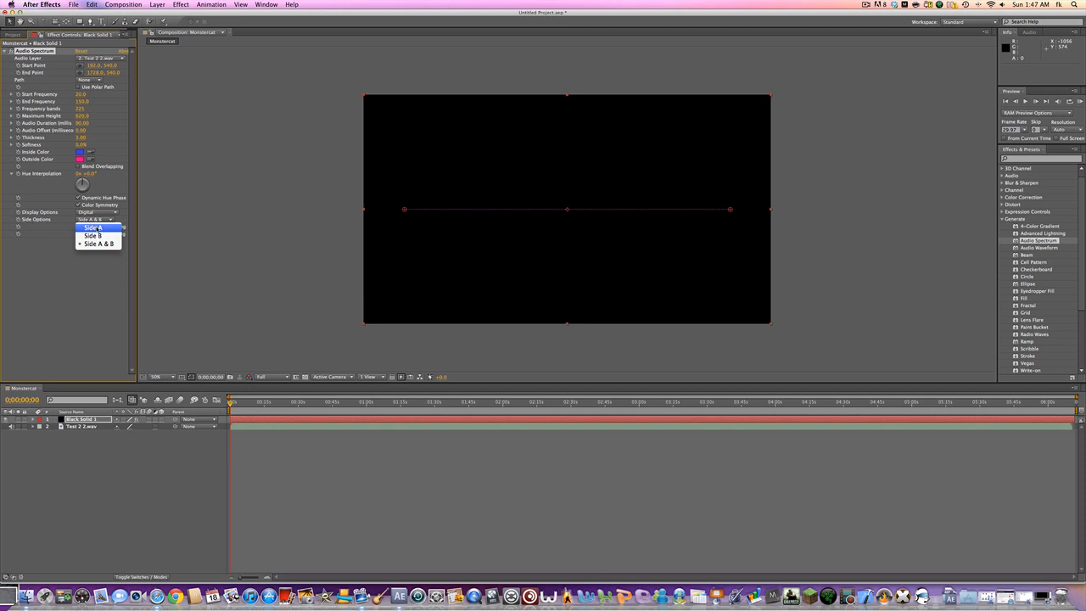
left_click(95, 244)
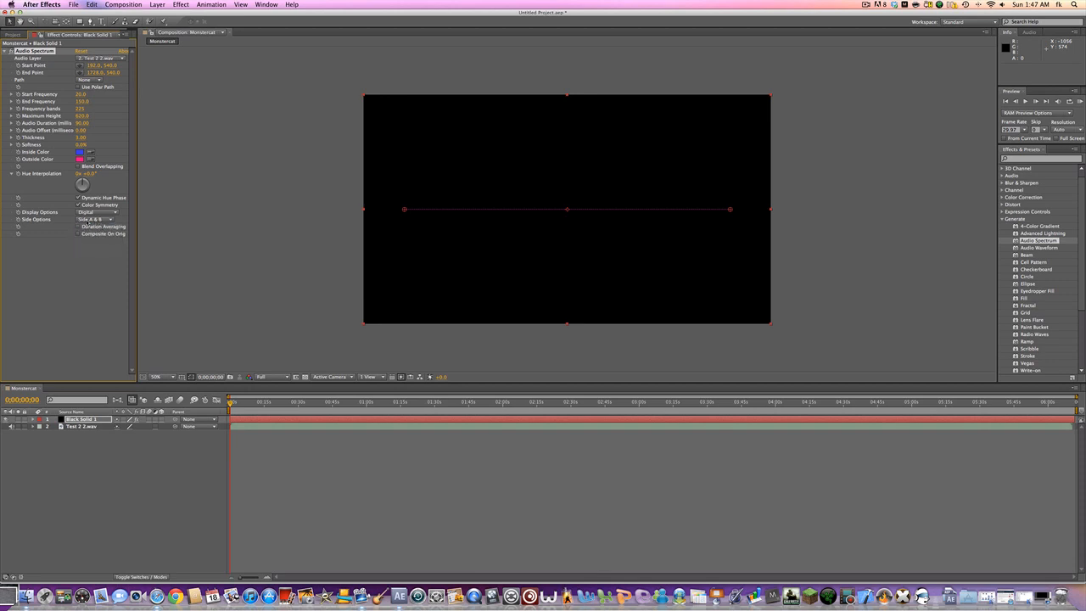
left_click(95, 219)
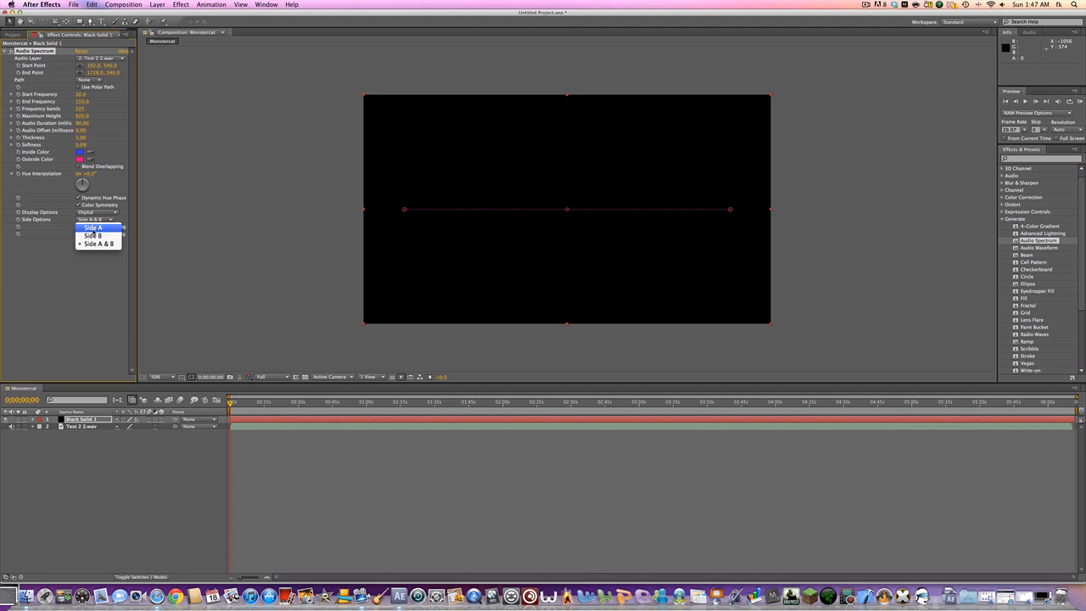
left_click(88, 223)
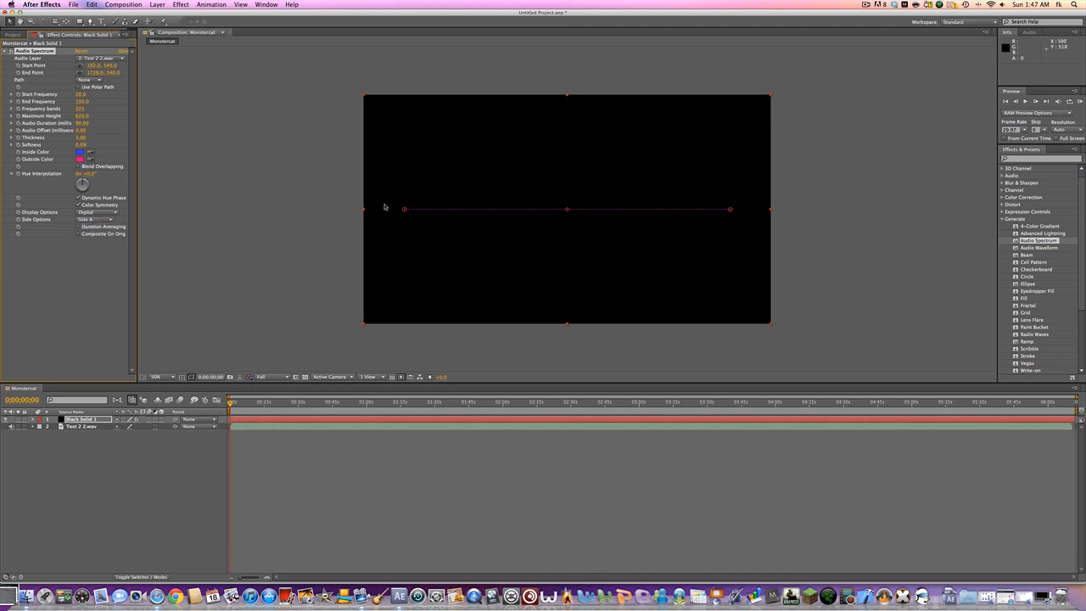
mouse_move(445, 200)
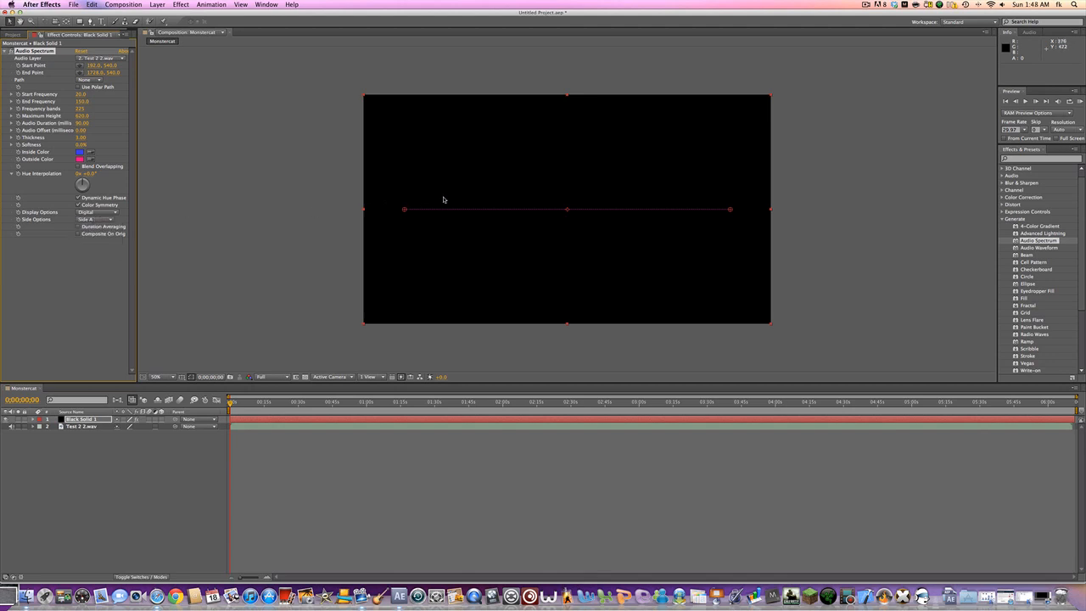
mouse_move(608, 200)
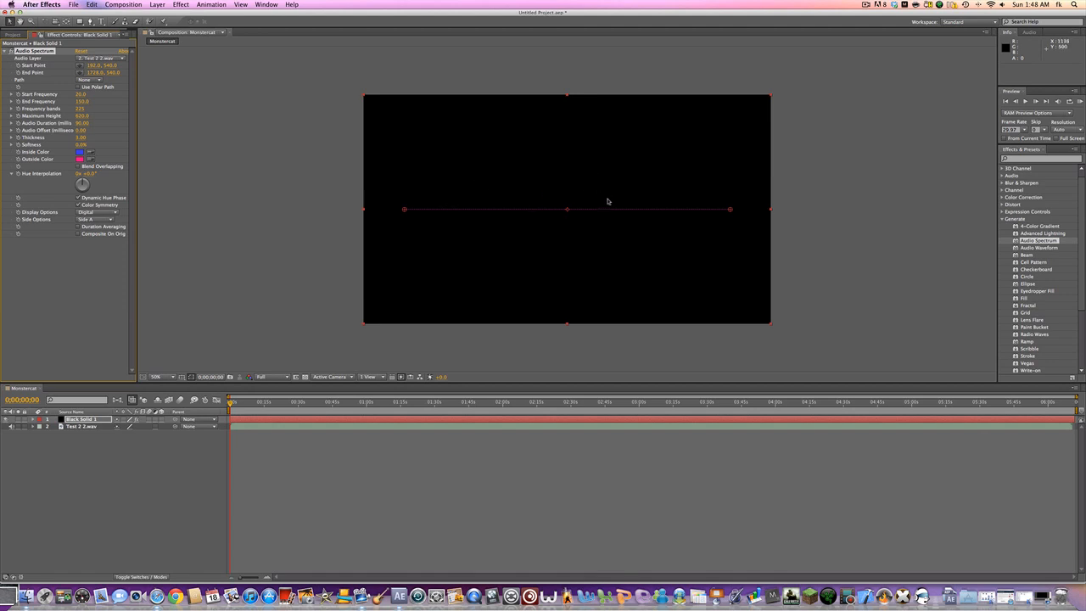
mouse_move(197, 190)
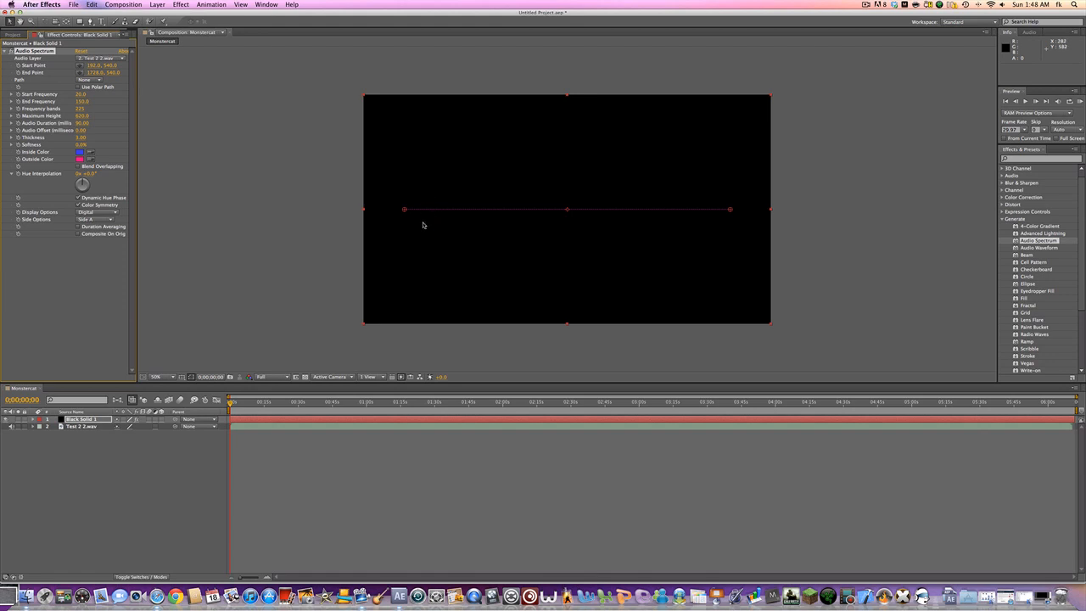
mouse_move(655, 195)
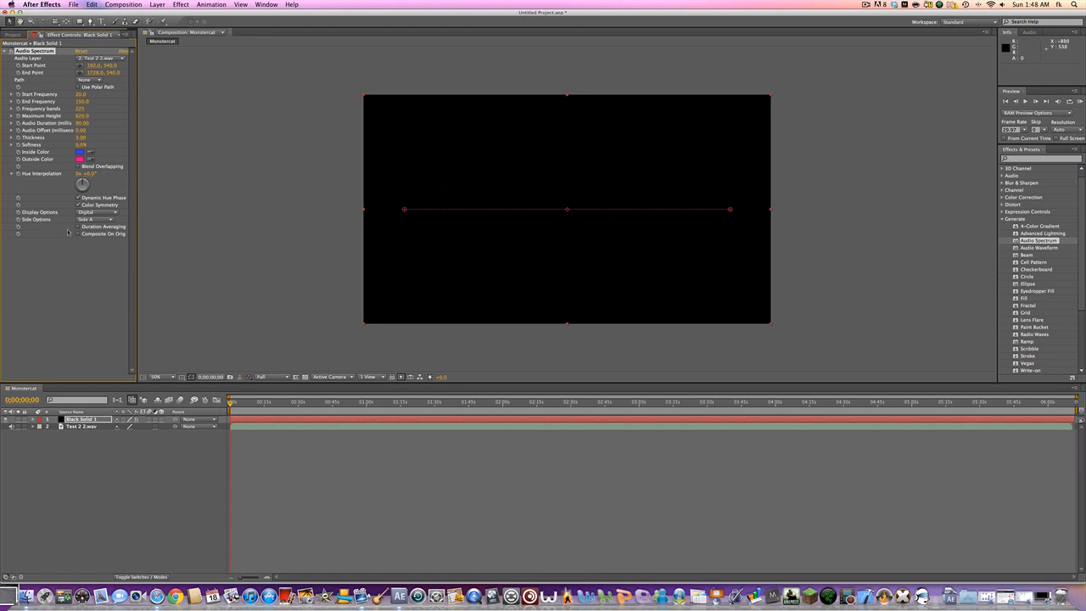
Browse the Display Options and keep the spectrum shown as Digital bars.
left_click(94, 210)
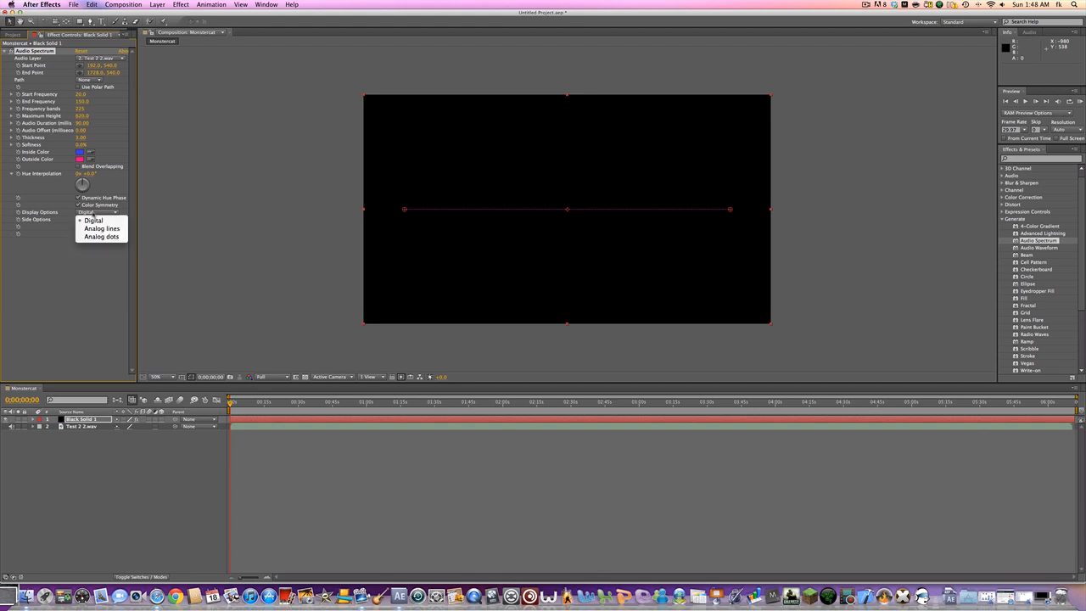
left_click(92, 221)
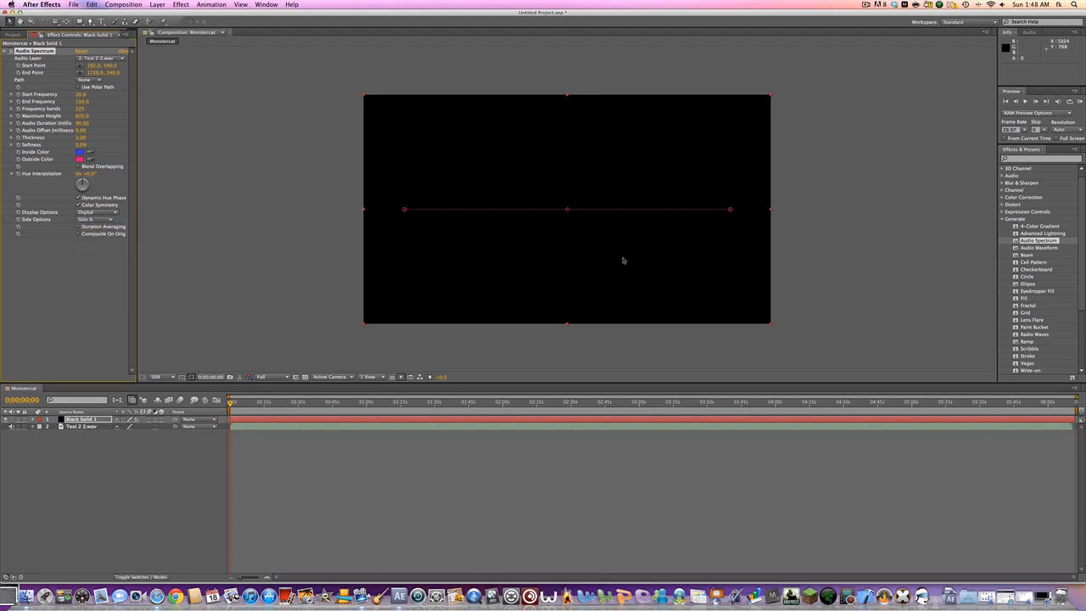
left_click(95, 211)
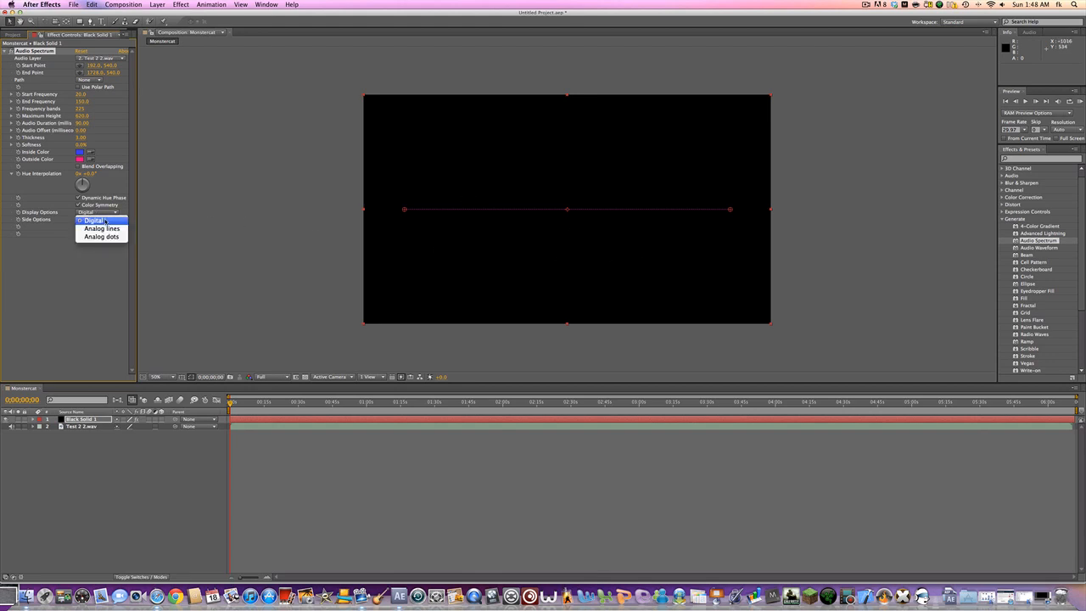
left_click(93, 221)
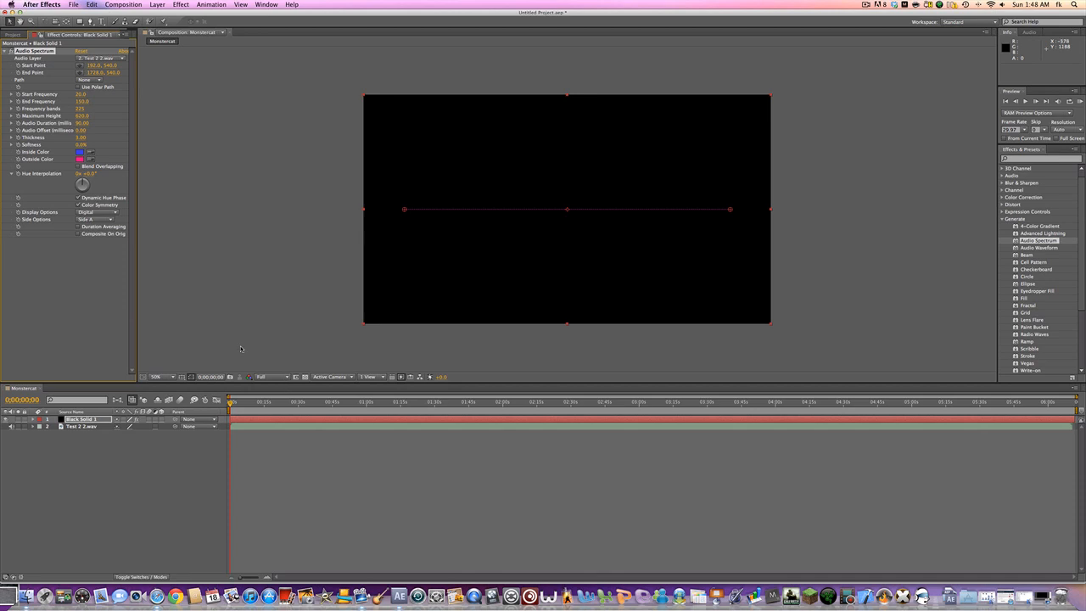
mouse_move(485, 268)
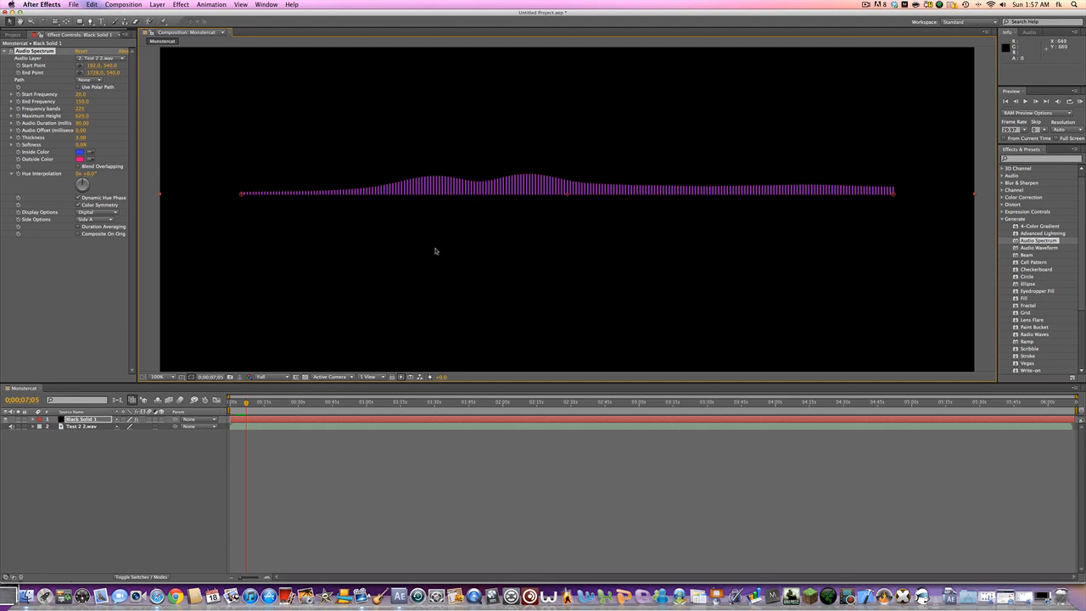
mouse_move(492, 238)
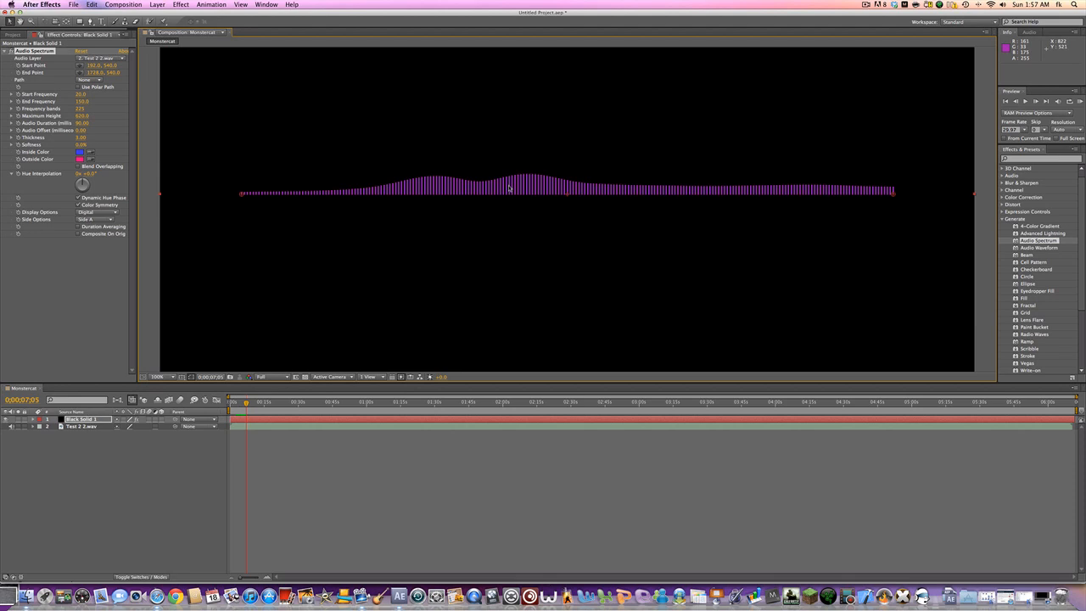
mouse_move(516, 224)
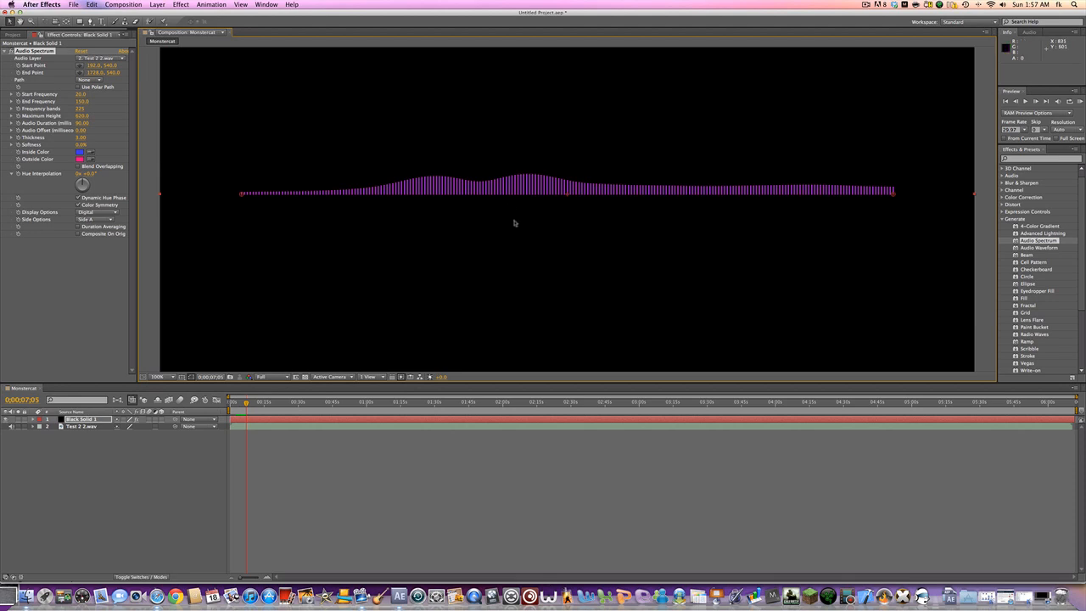
mouse_move(597, 254)
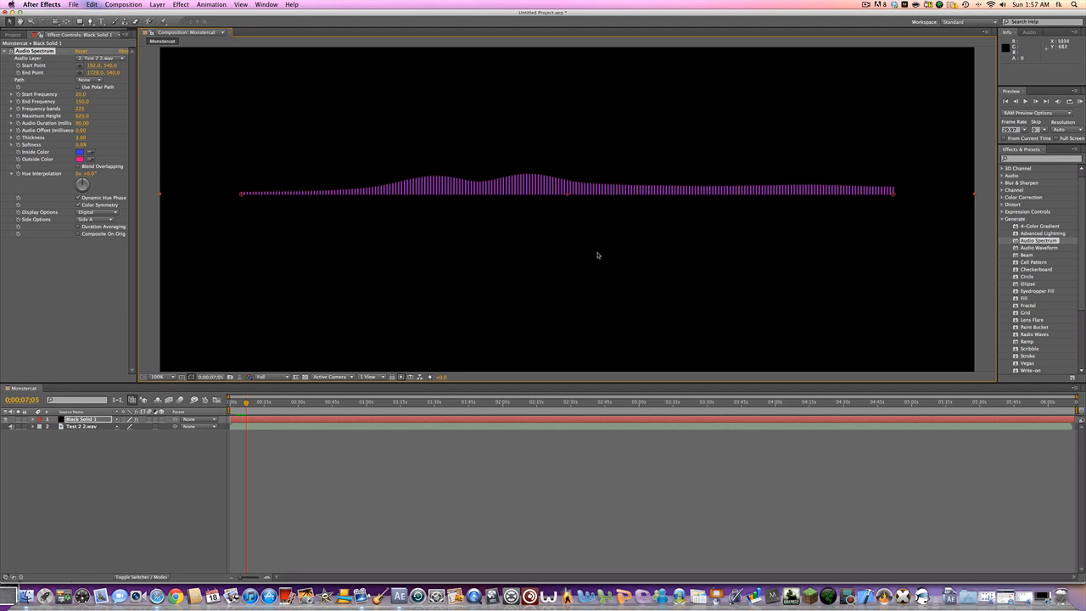